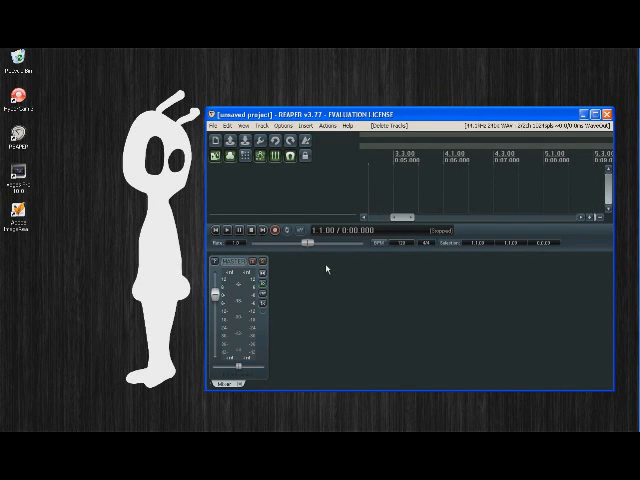
mouse_move(371, 266)
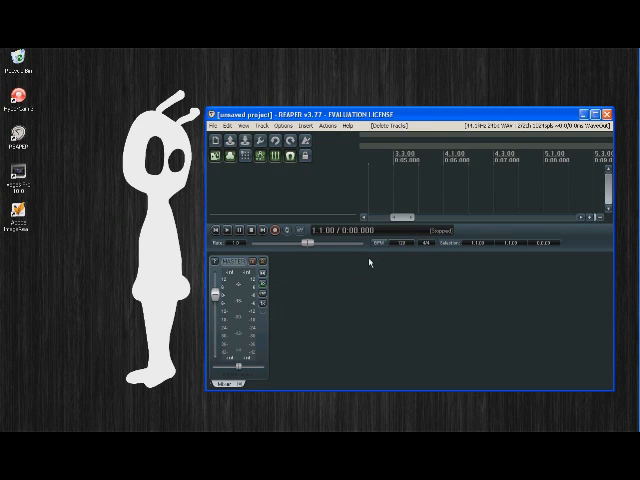
mouse_move(384, 332)
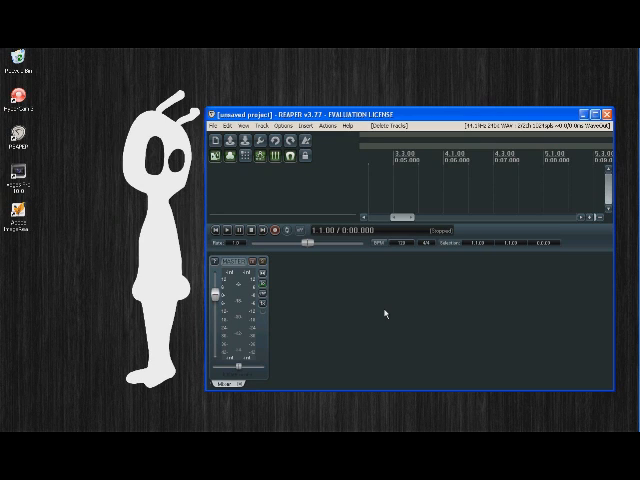
mouse_move(378, 300)
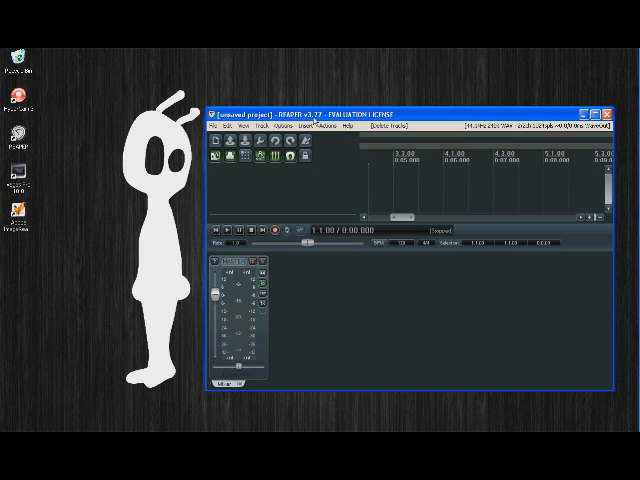
mouse_move(346, 282)
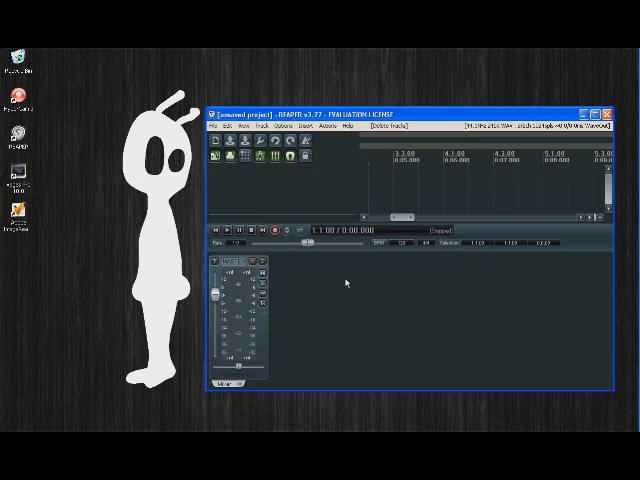
mouse_move(343, 278)
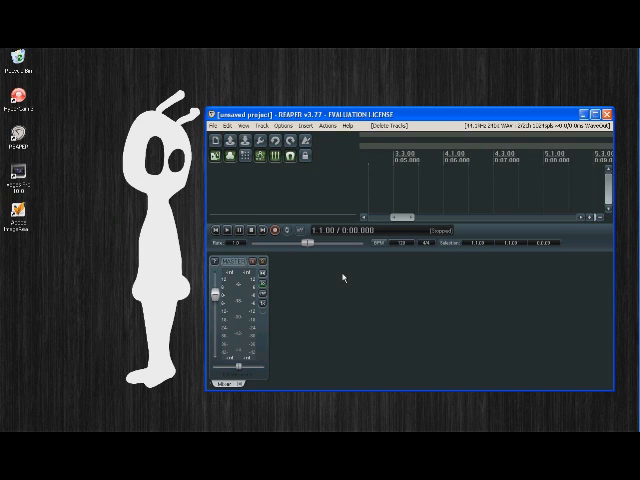
- Attempt recording, dismiss the no-armed-tracks warning, then insert a new empty track
click(274, 232)
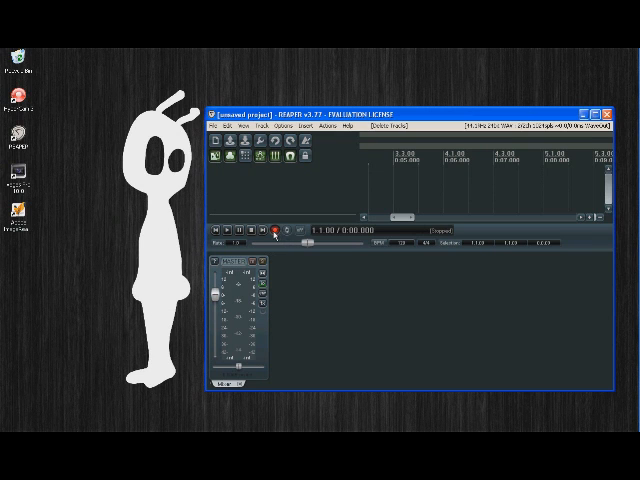
click(276, 229)
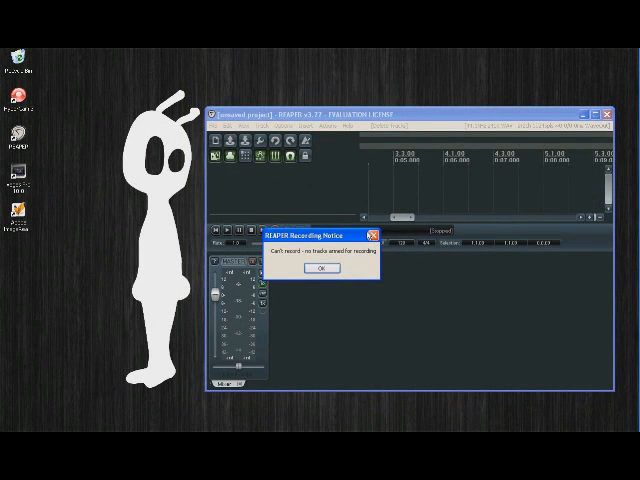
click(321, 268)
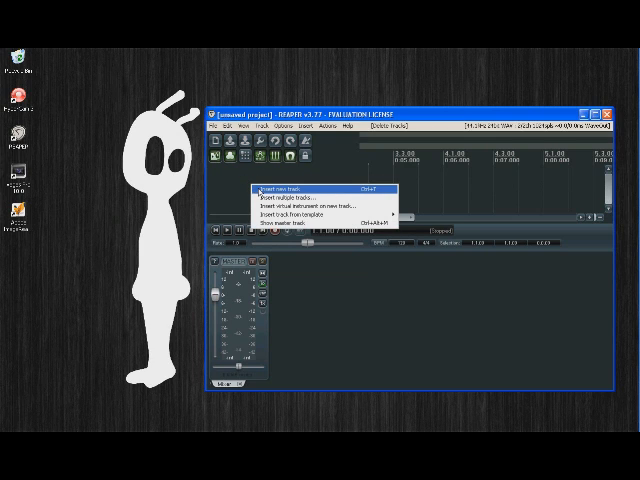
click(283, 189)
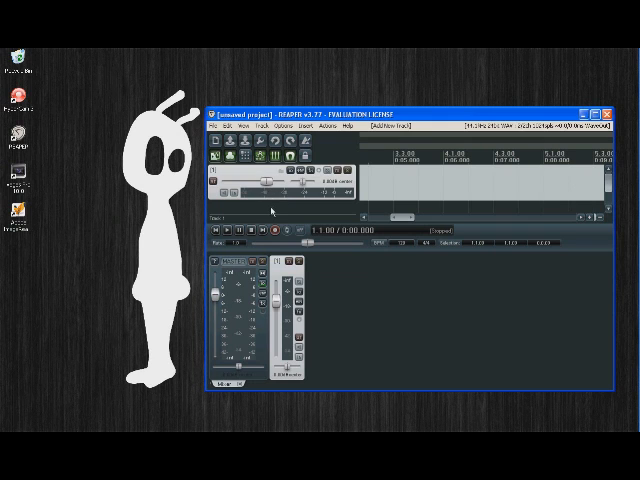